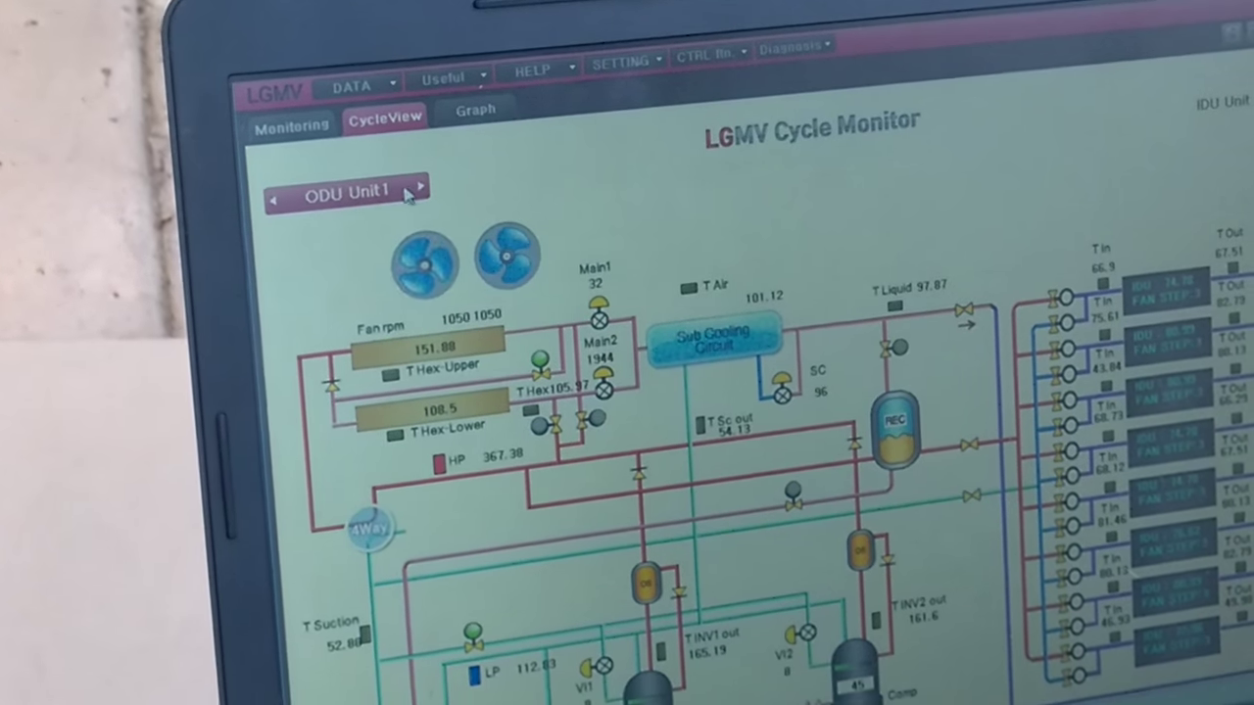
Advance the CycleView from ODU Unit 1 through Unit2 to ODU Unit3's live temperatures and pressures
{"action": "left_click", "coordinate": [419, 188]}
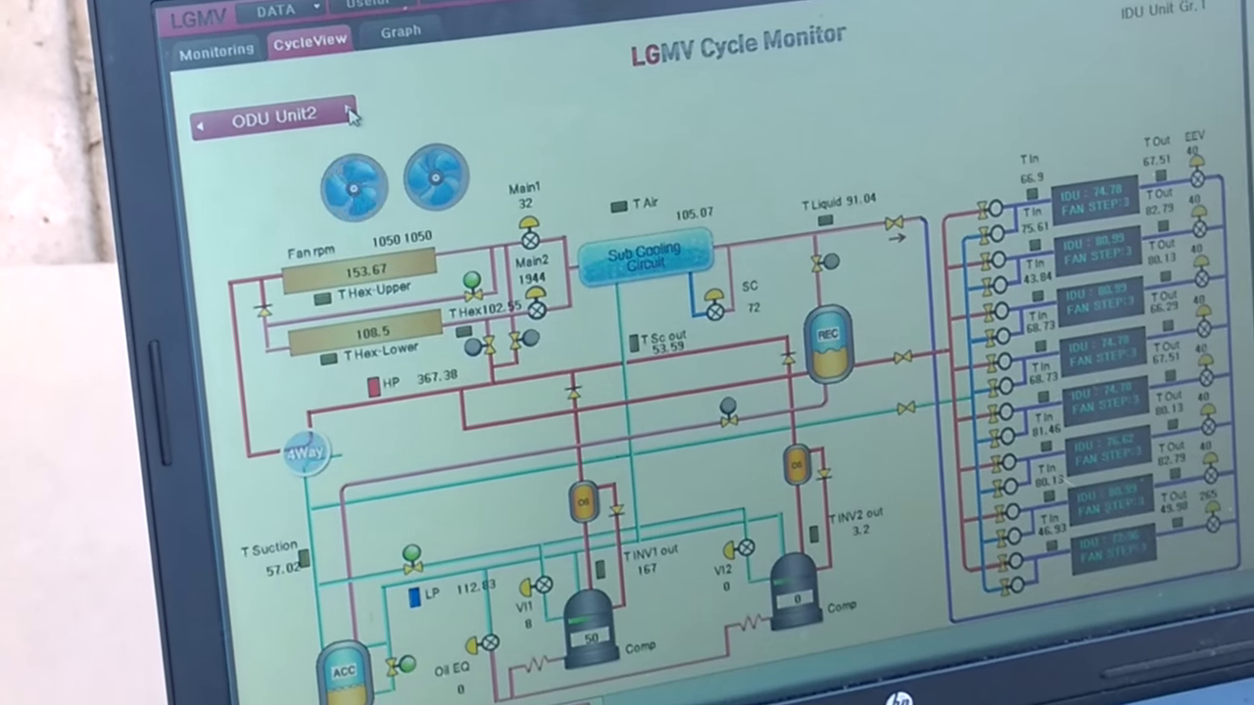
{"action": "left_click", "coordinate": [348, 112]}
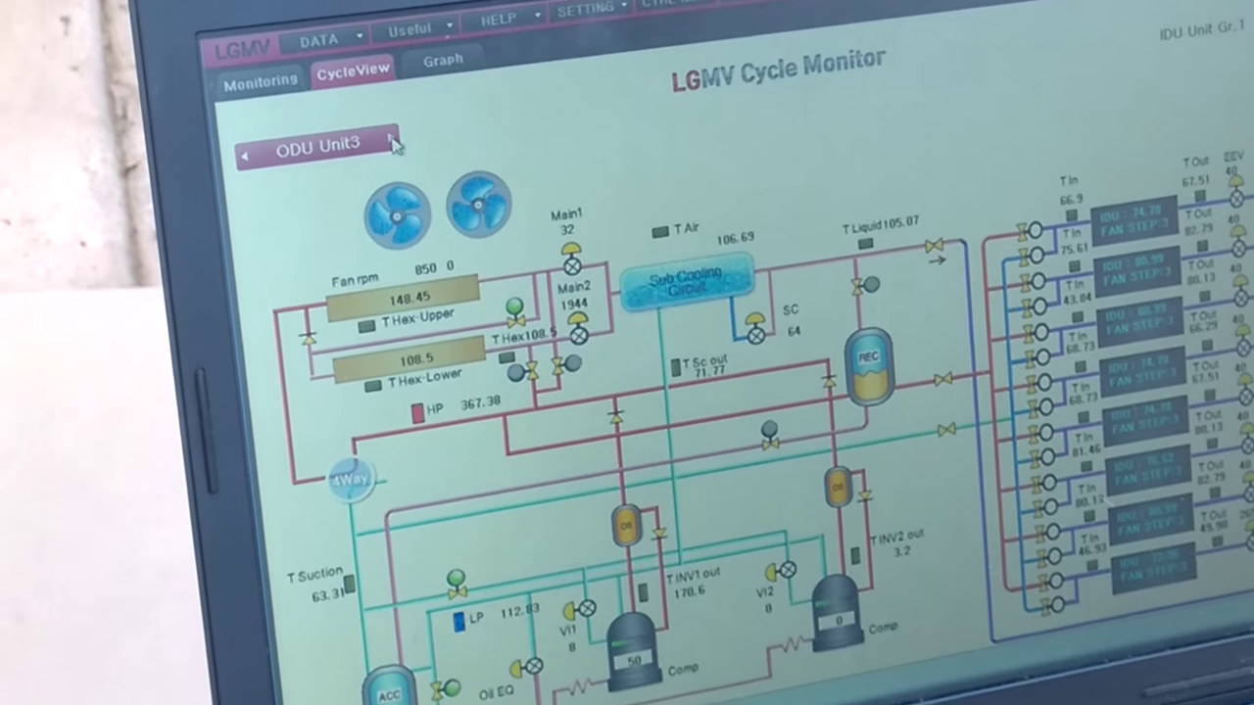